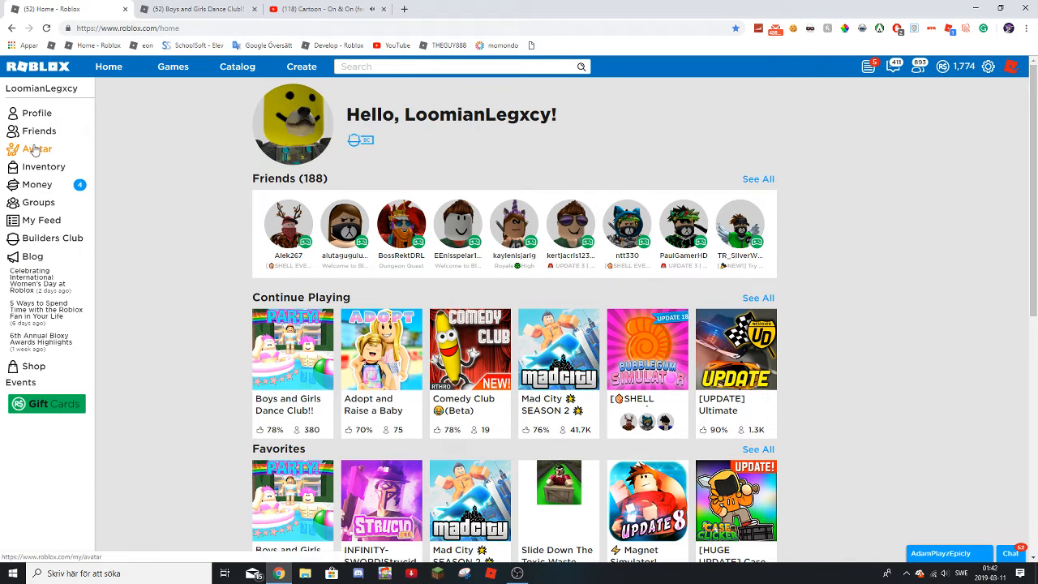
Step: Open the Avatar Editor from the Avatar entry in the left sidebar
left_click(36, 149)
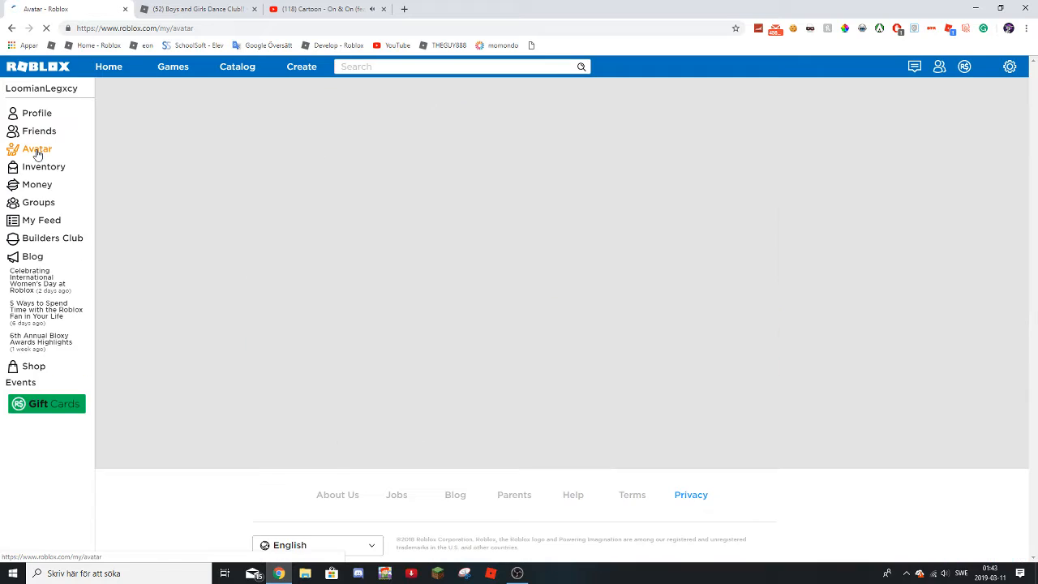
left_click(37, 149)
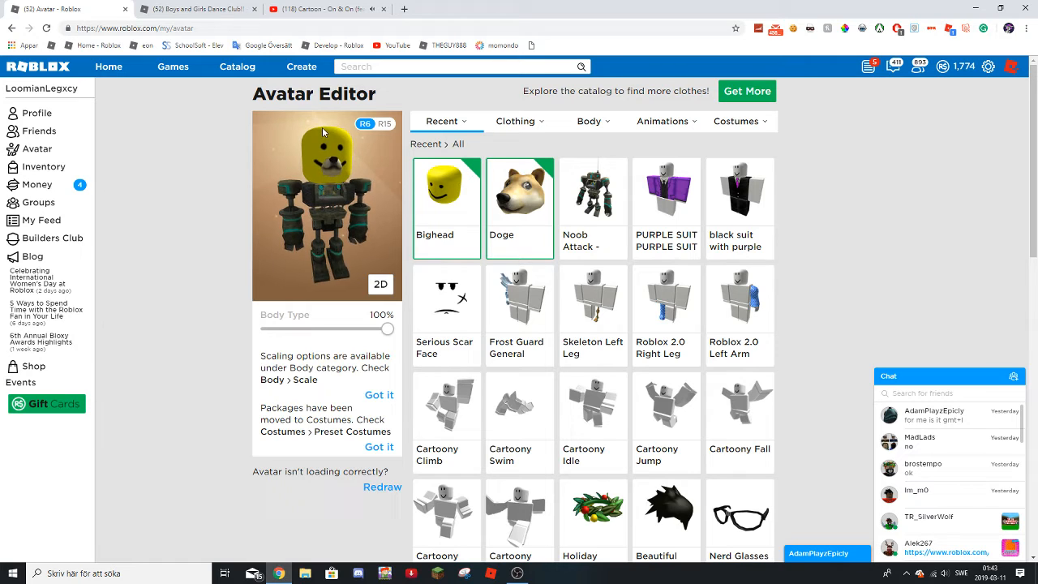
Step: Show My Costumes and wear the yellow noob costume with the 'Fite me irl kid' shirt
left_click(735, 121)
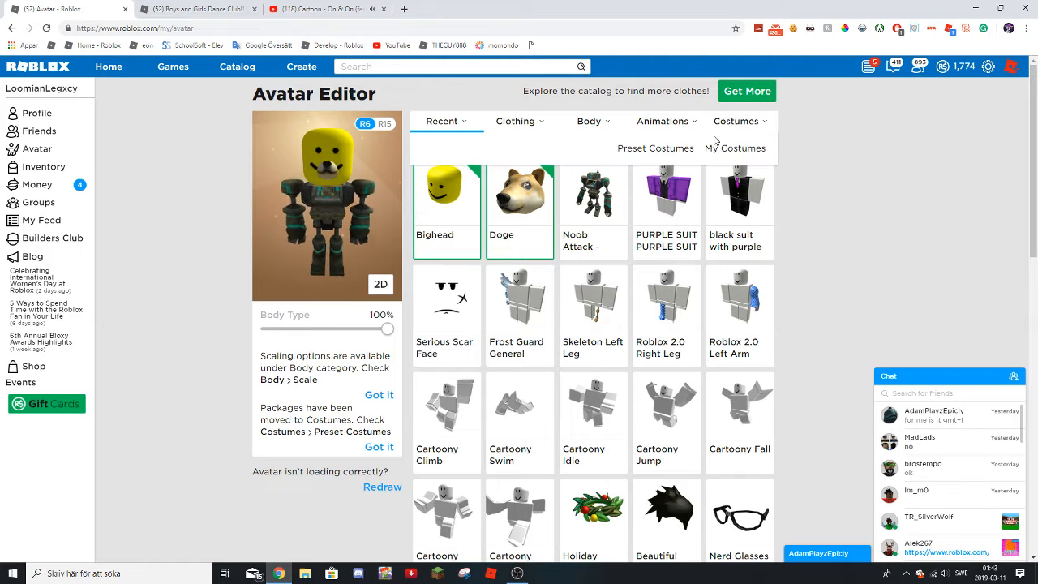
left_click(735, 148)
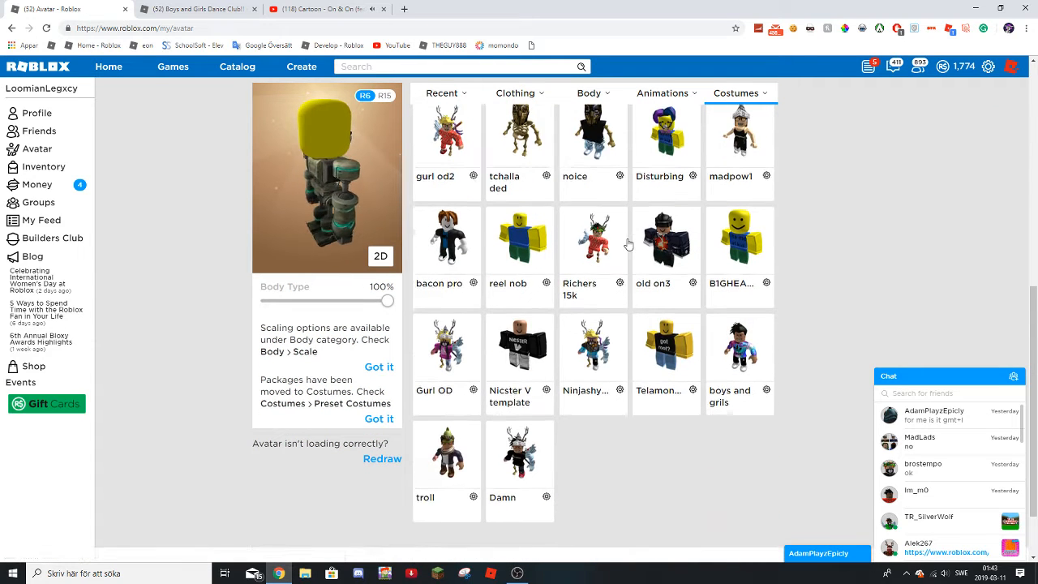
scroll("down", 3)
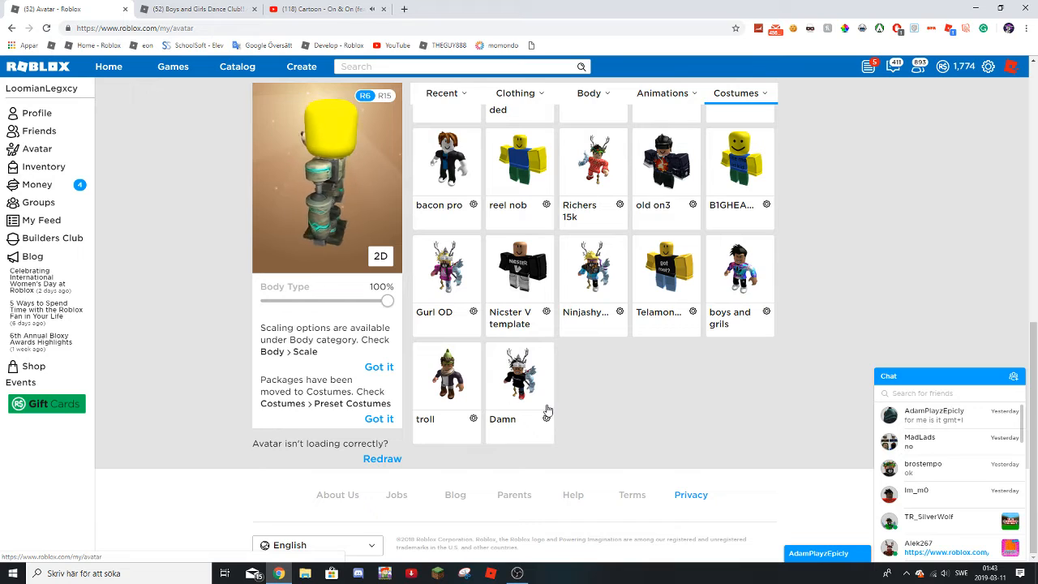
left_click(519, 372)
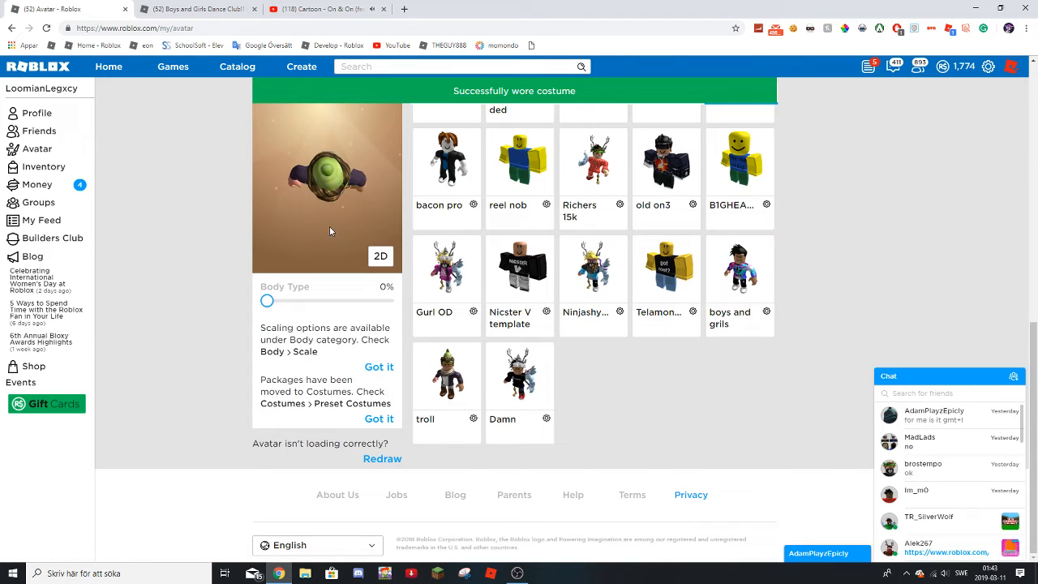
left_click(446, 374)
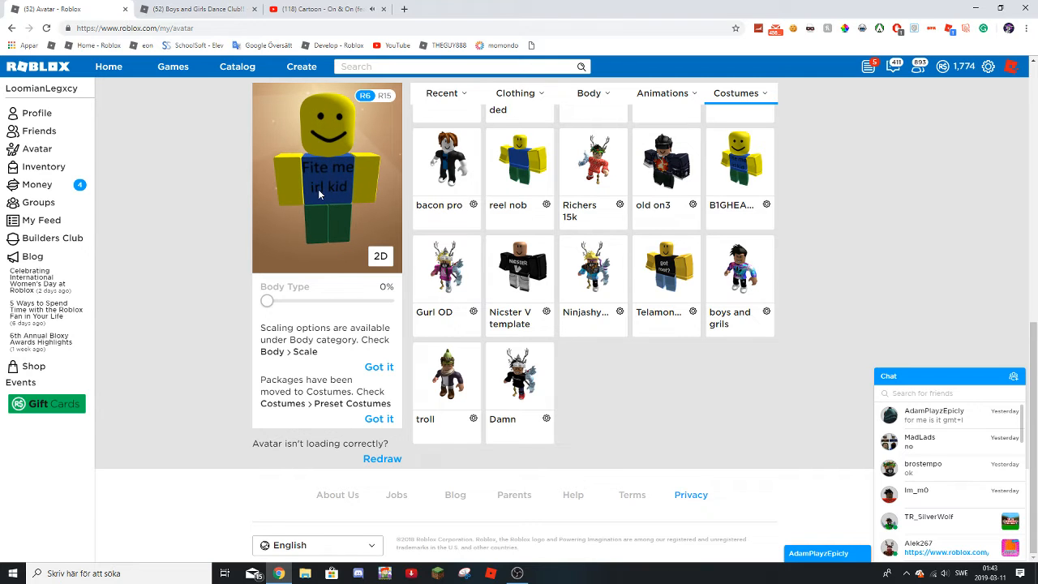
Step: Wear the purple-haired Disturbing costume, then scroll further up My Costumes
scroll("up", 3)
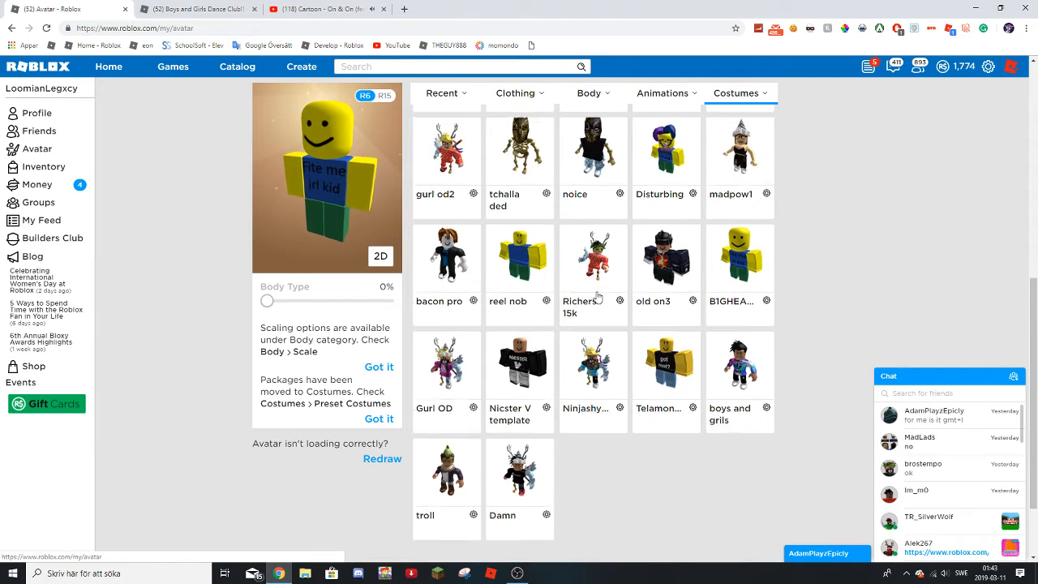
scroll("up", 3)
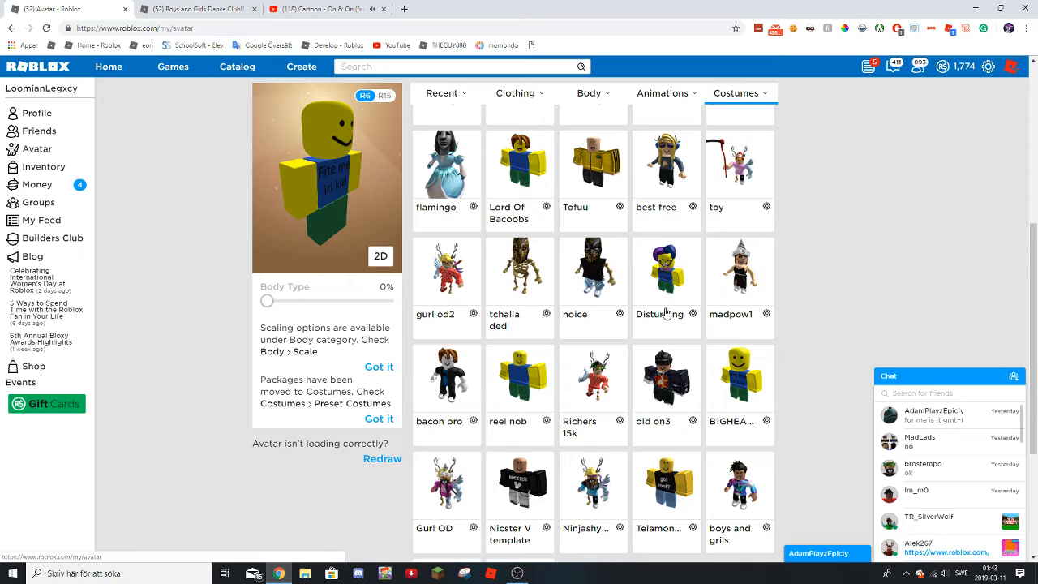
left_click(666, 276)
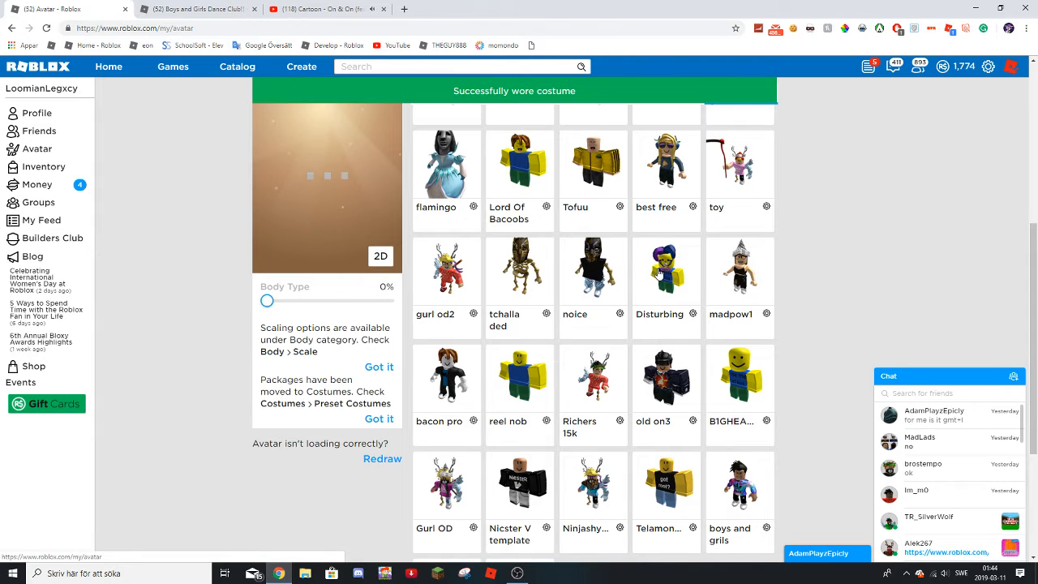
left_click(665, 271)
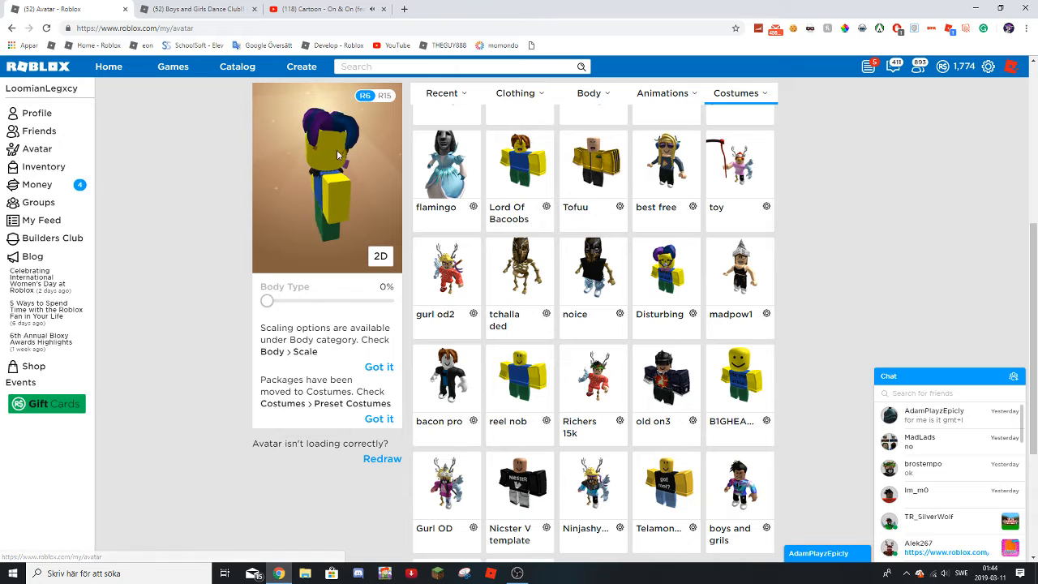
scroll("up", 3)
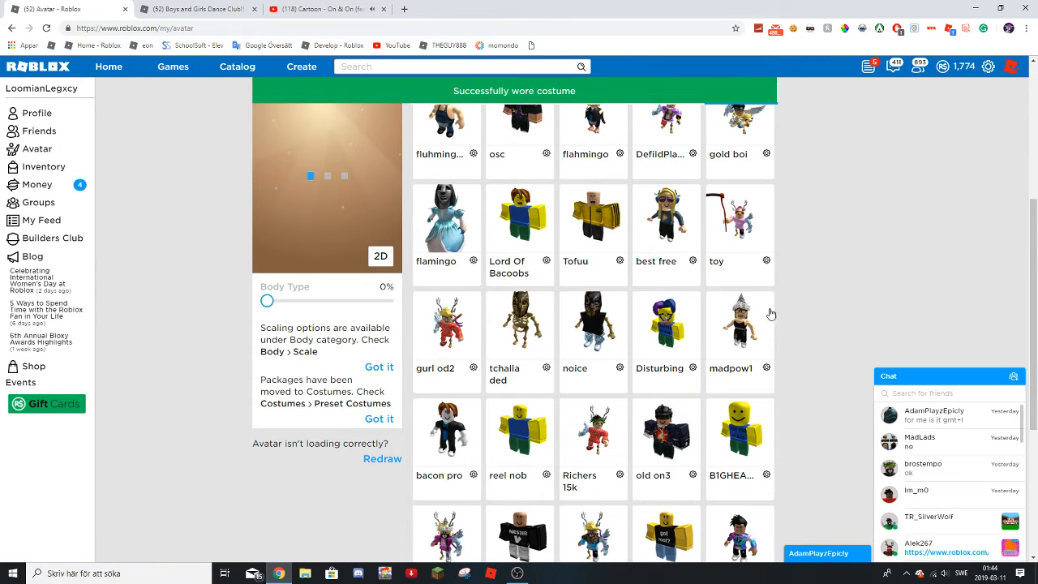
Step: Scroll My Costumes while the dark-suited costume with the green creature loads
scroll("up", 3)
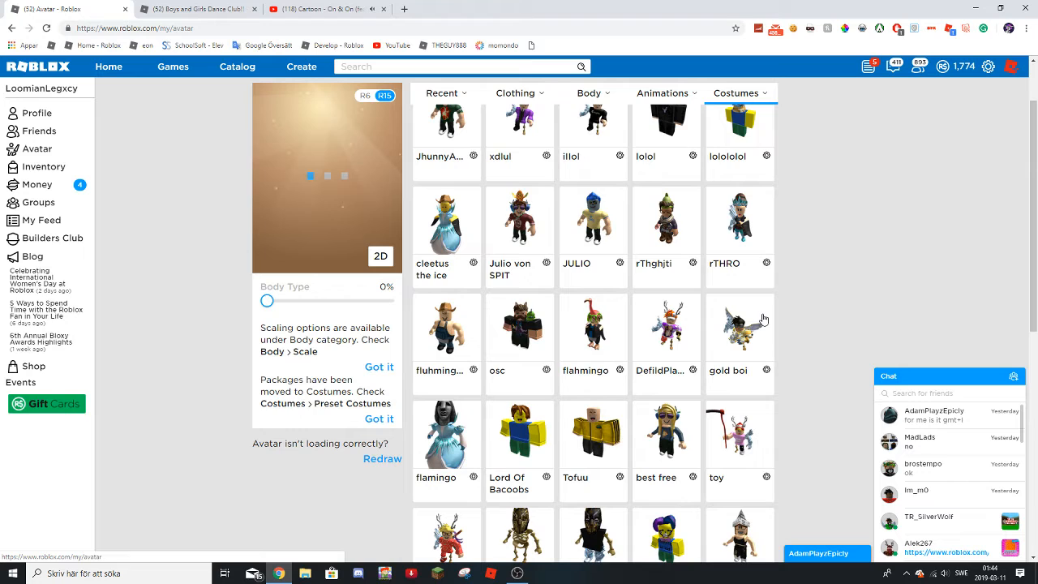
scroll("down", 3)
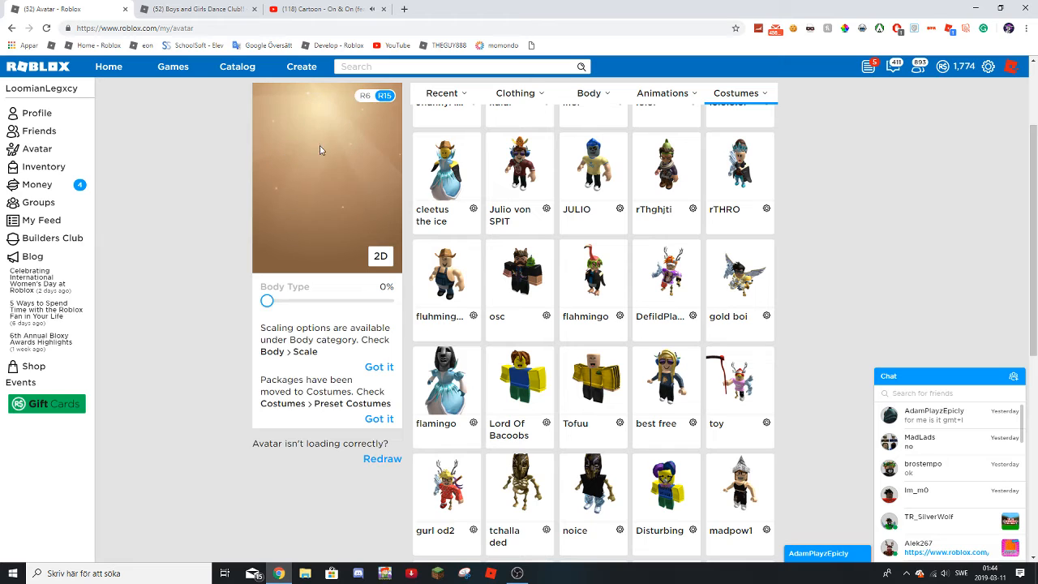
mouse_move(349, 141)
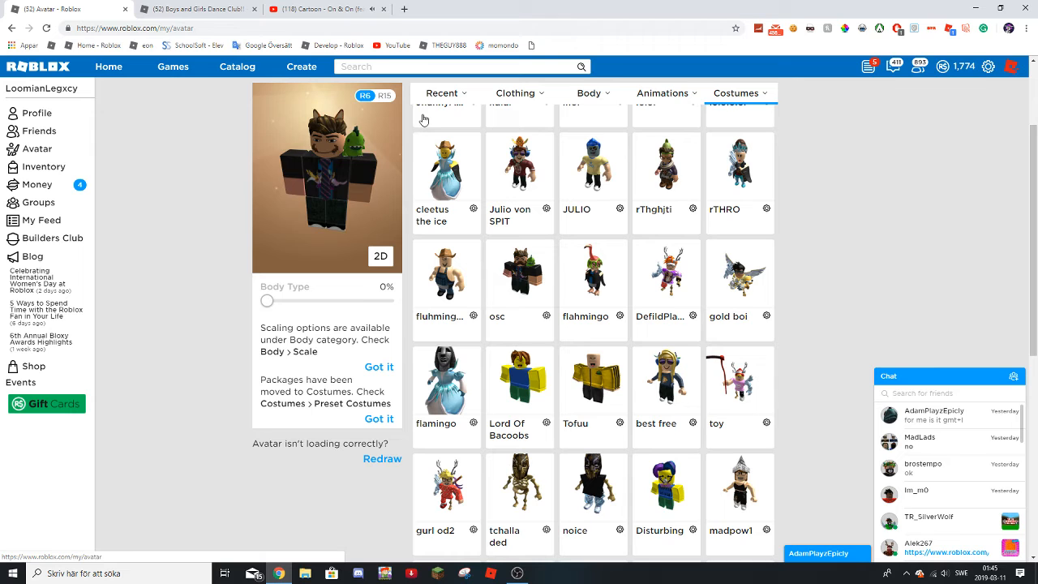
scroll("up", 3)
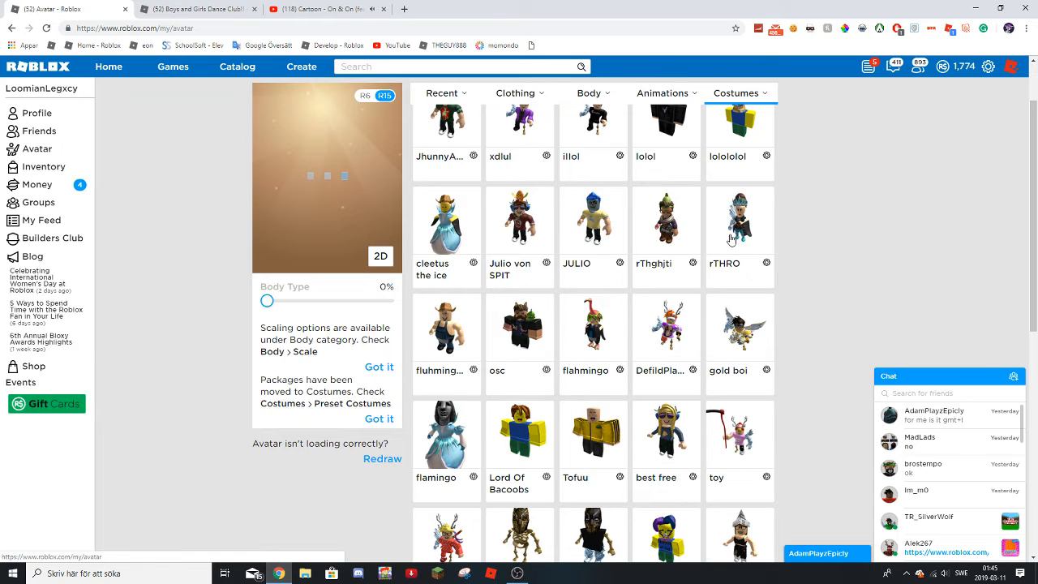
mouse_move(743, 279)
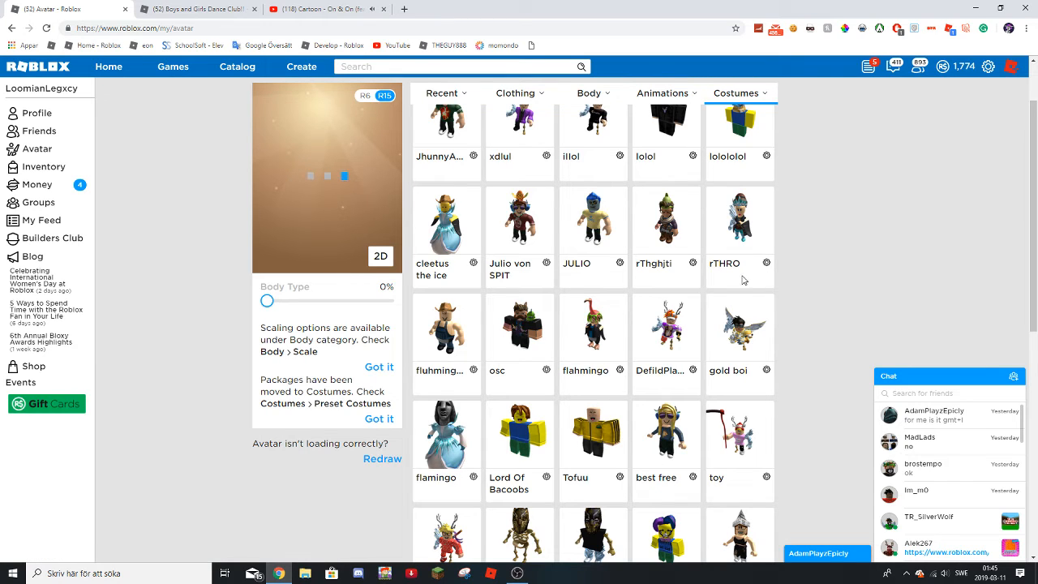
mouse_move(742, 279)
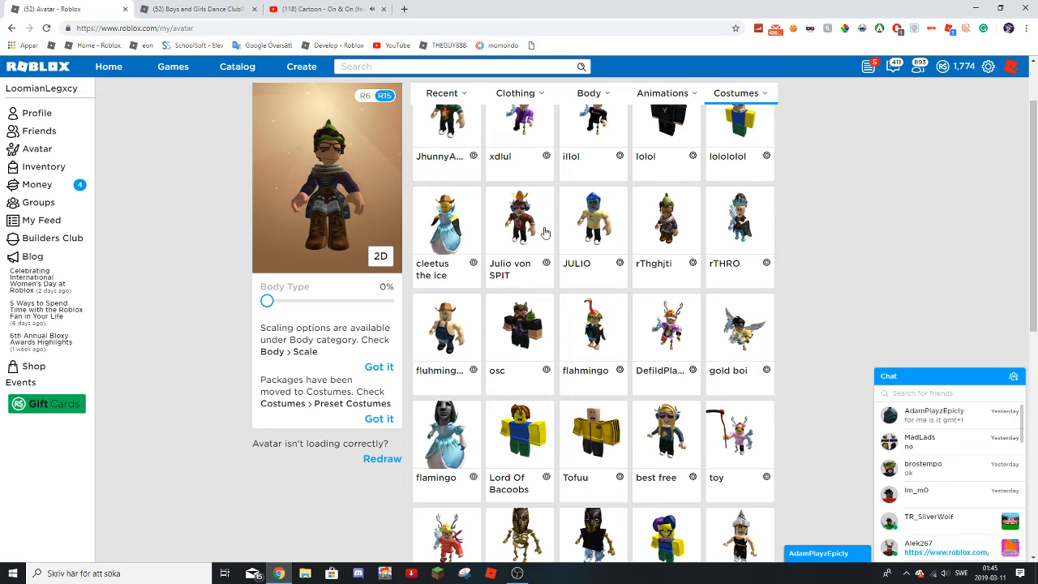
Step: Scroll My Costumes back to the top, toward the cleetus the ice costume
scroll("down", 3)
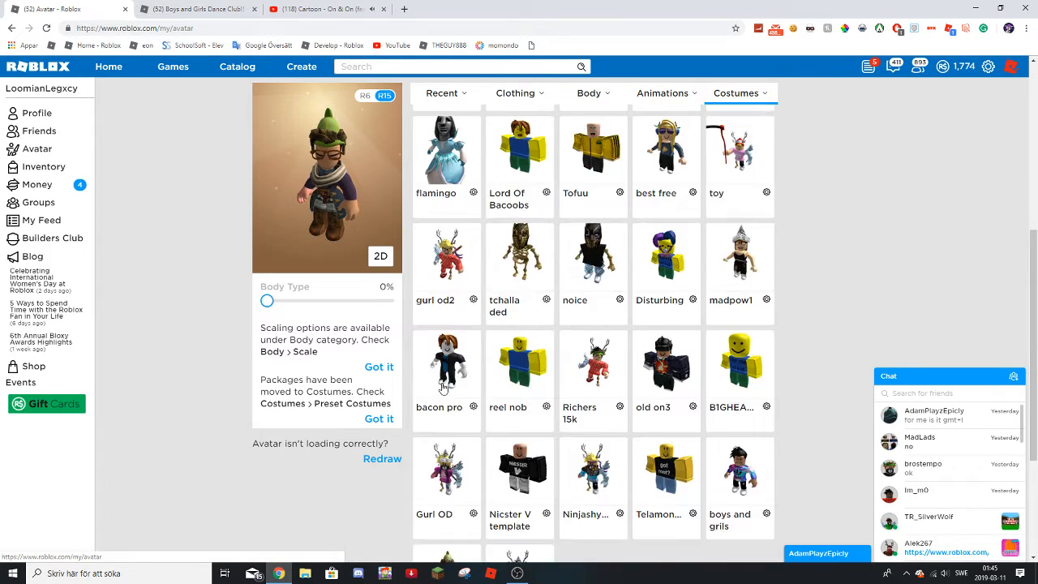
scroll("up", 3)
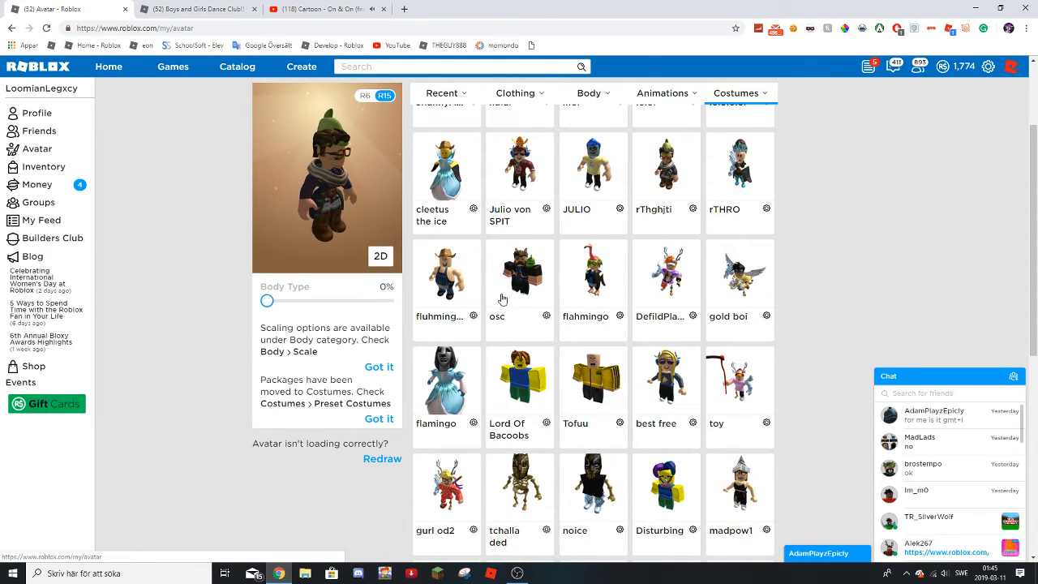
scroll("up", 3)
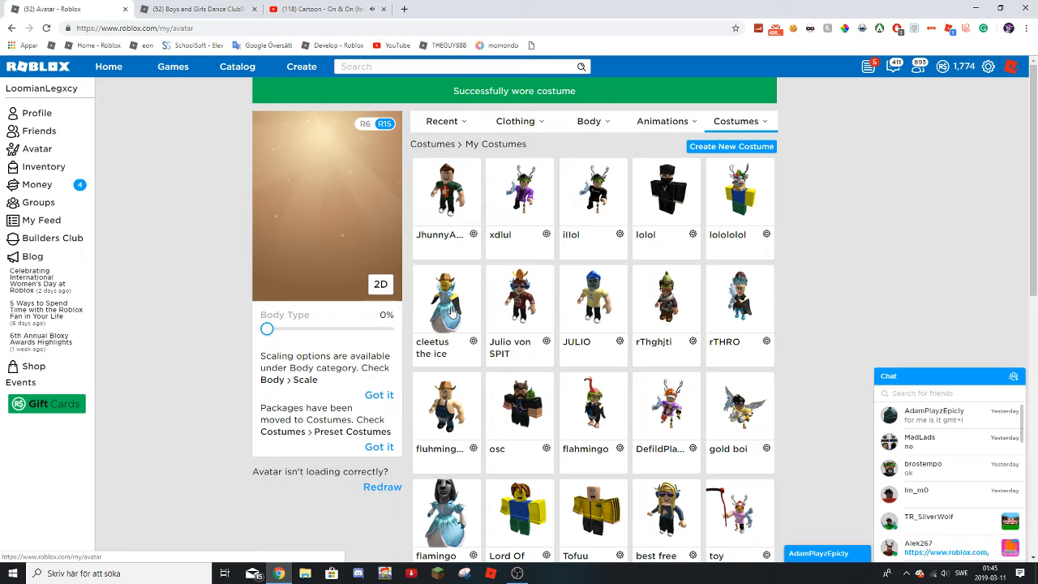
Step: Wear cleetus the ice (cowboy hat, icy blue gown), then scroll down My Costumes
scroll("down", 3)
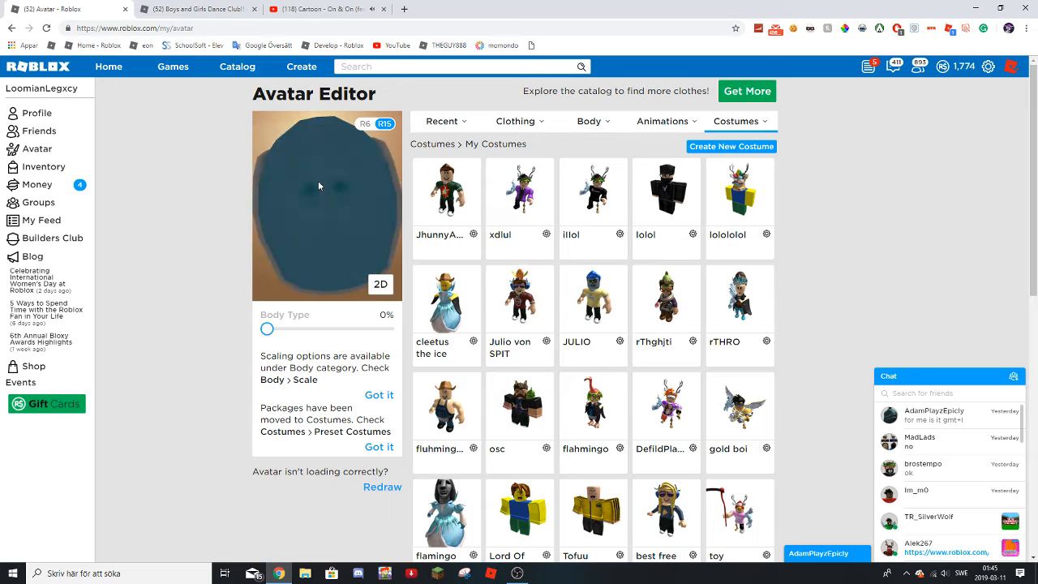
left_click(446, 304)
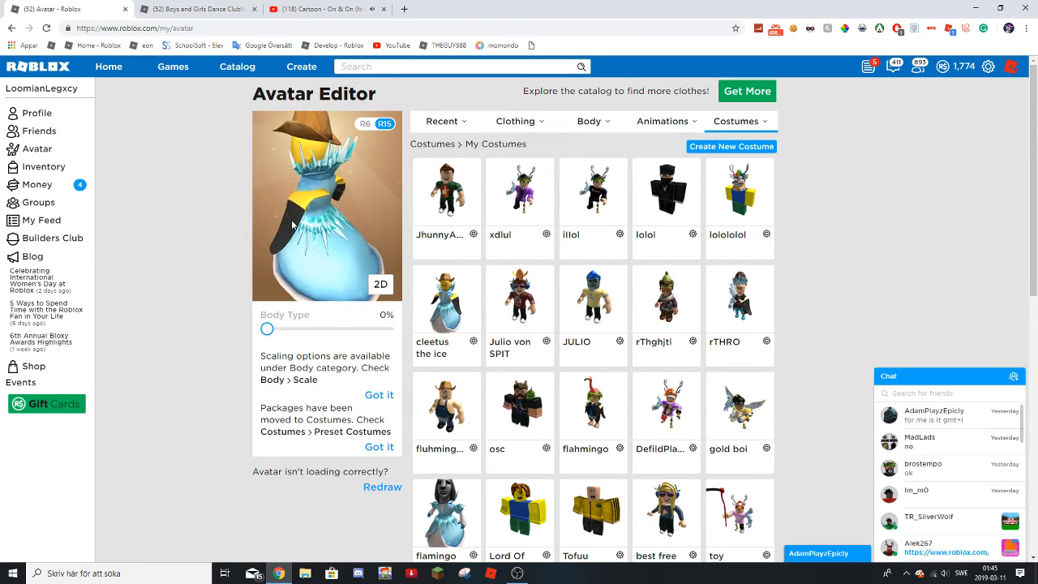
scroll("down", 3)
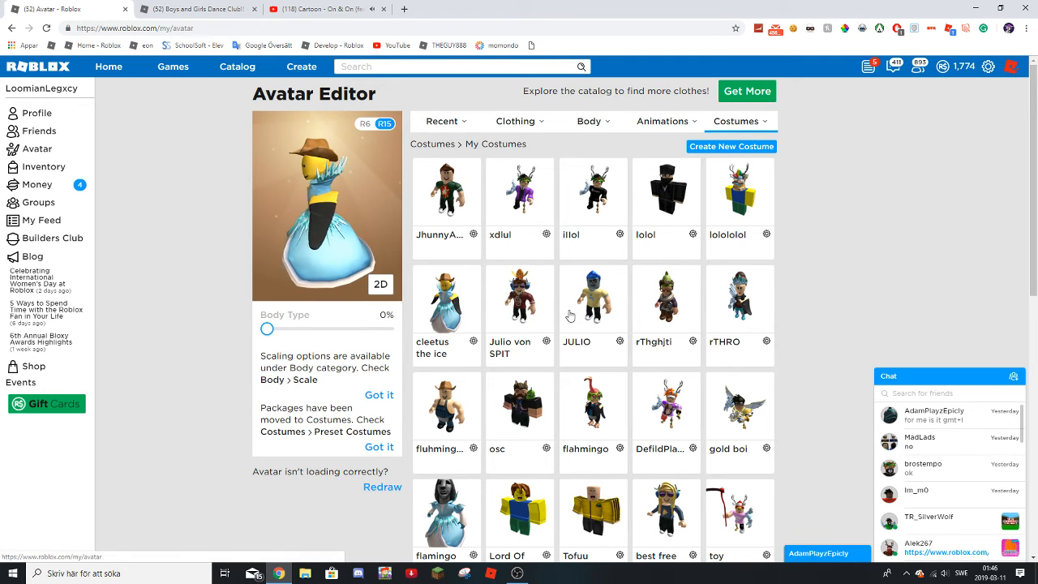
scroll("down", 3)
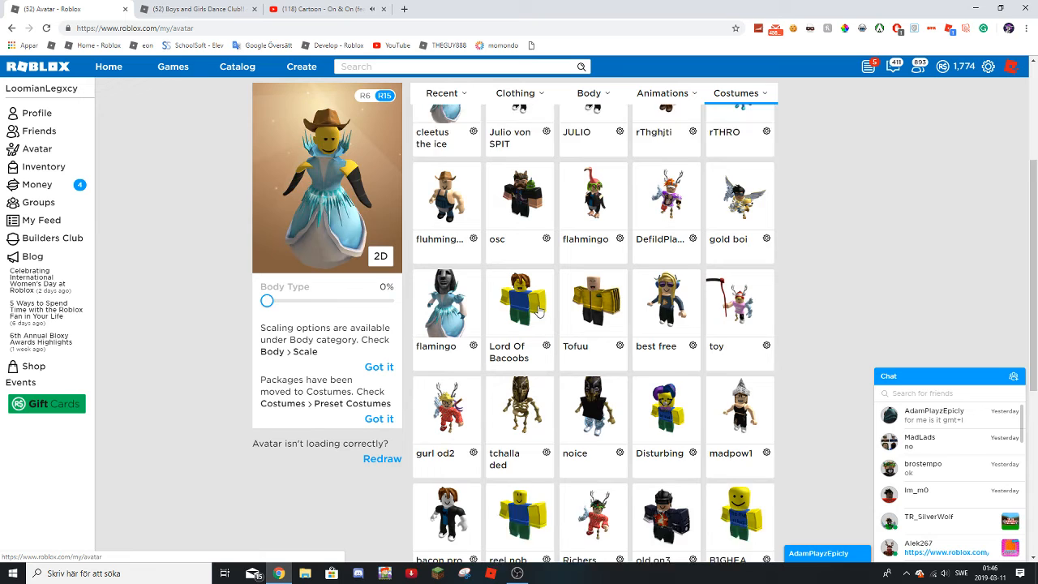
scroll("down", 3)
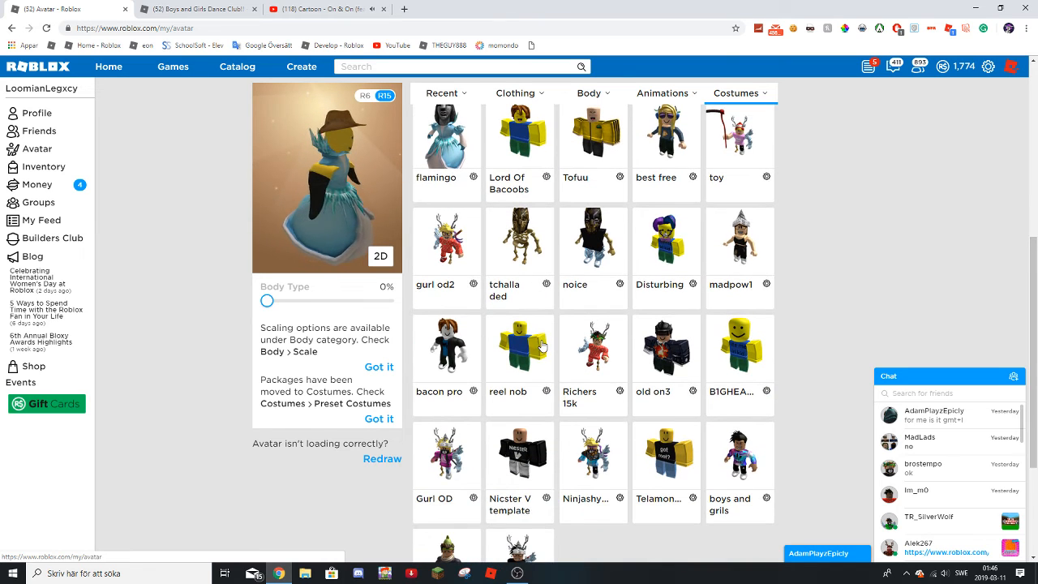
scroll("down", 3)
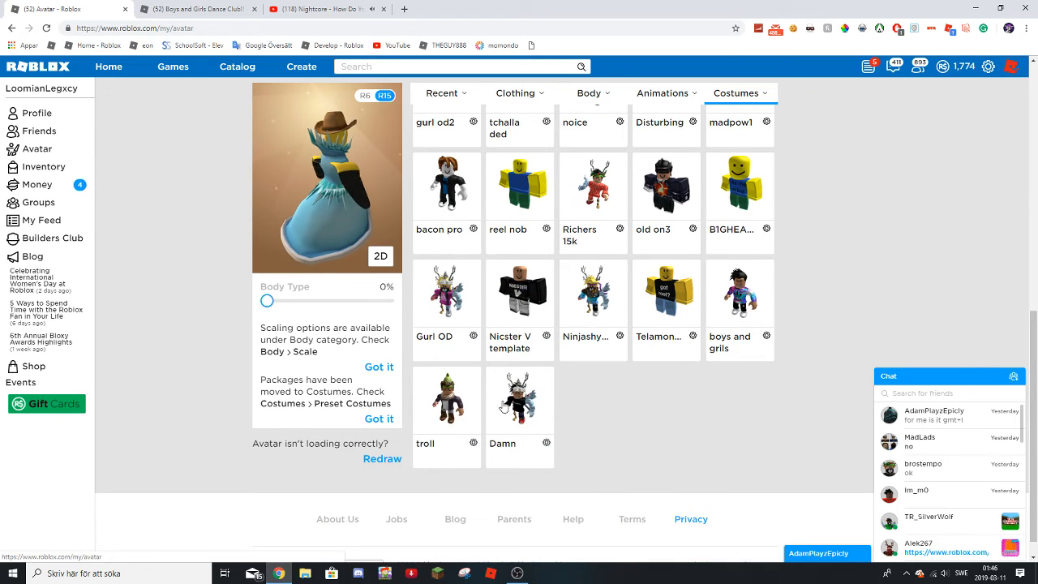